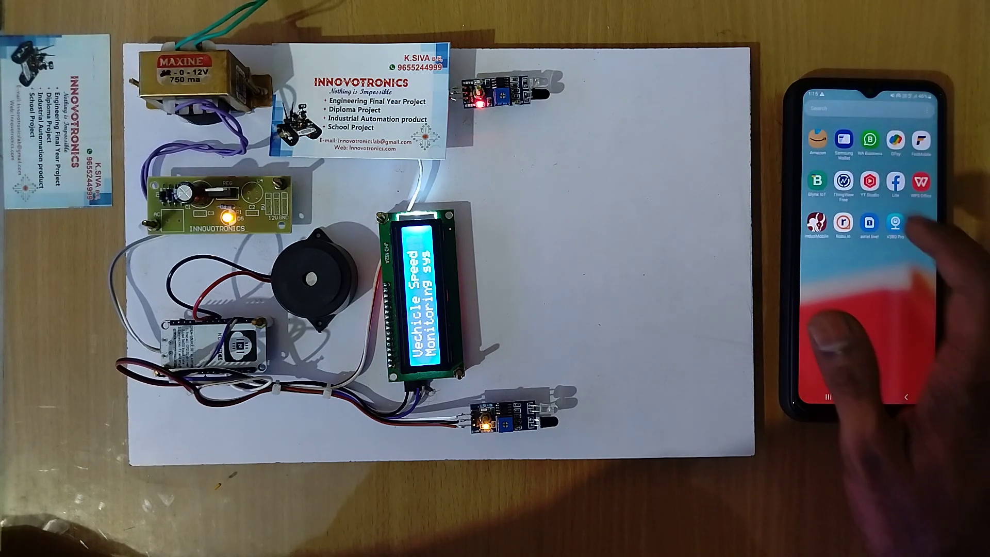
Launch ThingView to show the saved 'IOT Based Vehicle Over Speed Indication' channel
{"action": "left_click", "coordinate": [842, 182]}
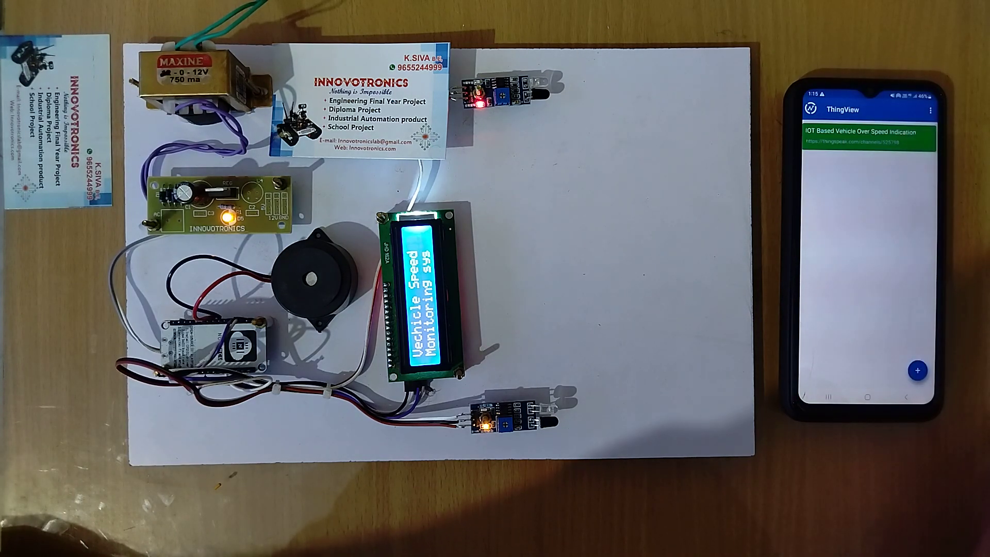